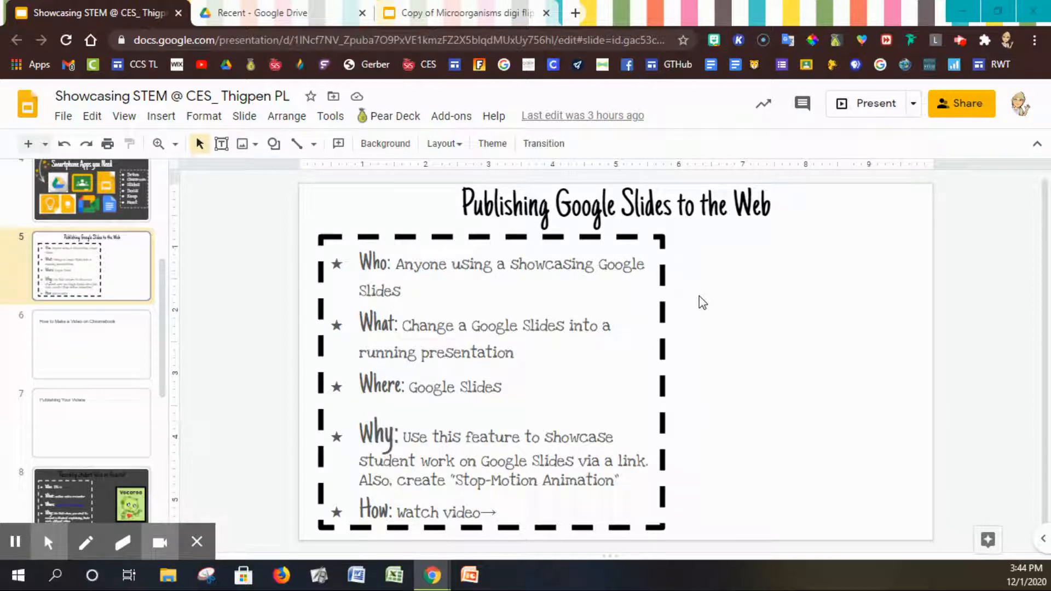
{"action": "mouse_move", "coordinate": [716, 288]}
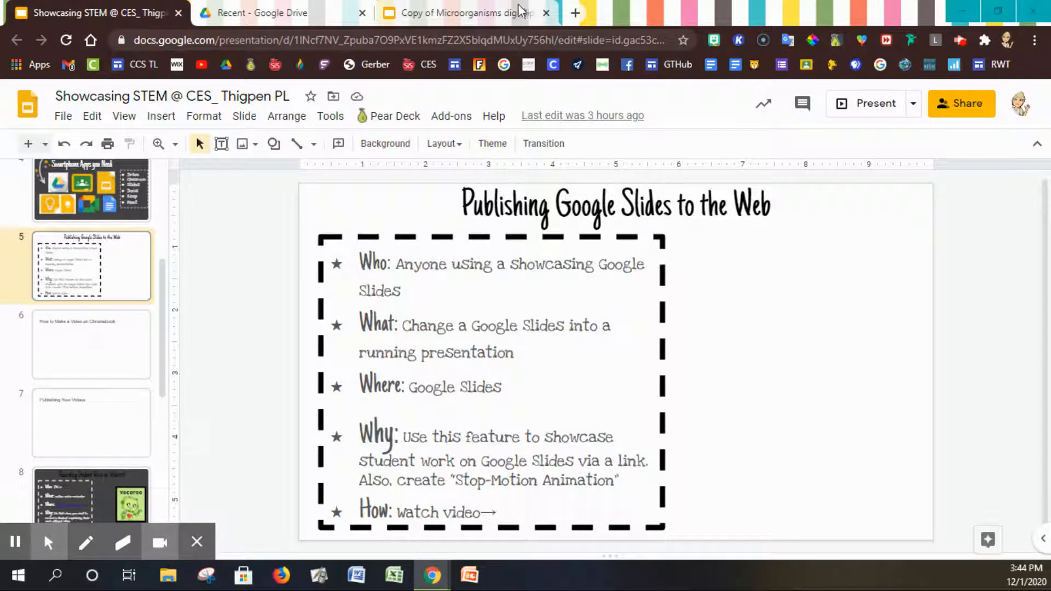
{"action": "mouse_move", "coordinate": [493, 13]}
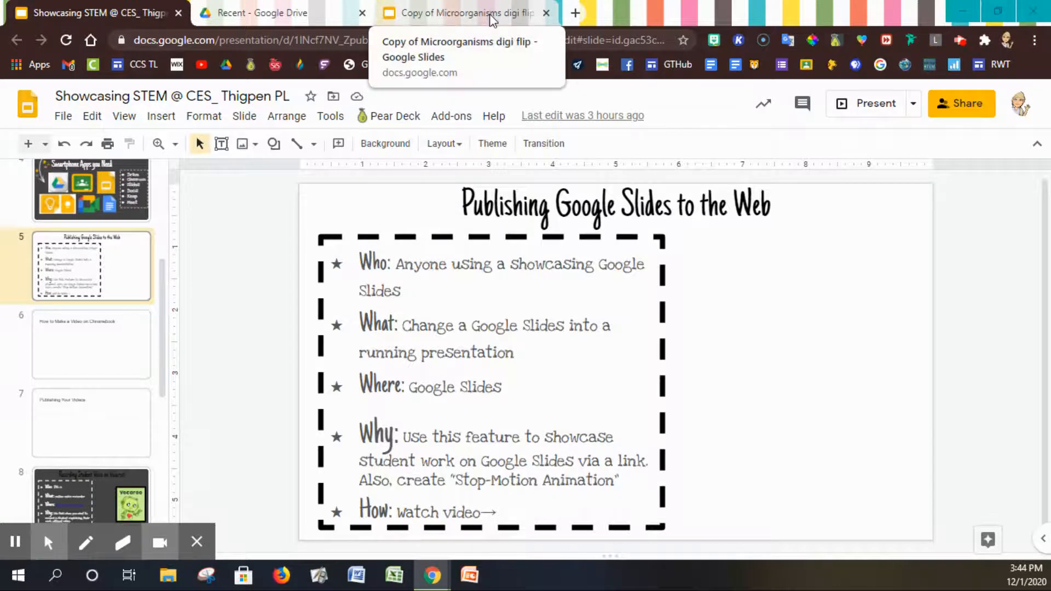
Switch to the Copy of Microorganisms digi flip tab and open its File menu
{"action": "left_click", "coordinate": [466, 12]}
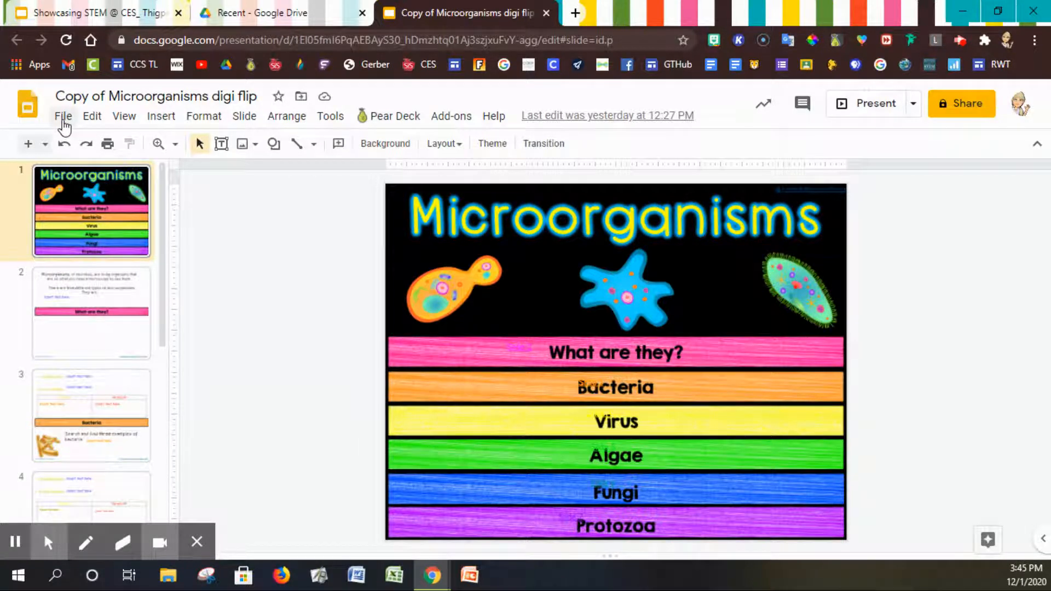
{"action": "mouse_move", "coordinate": [203, 115]}
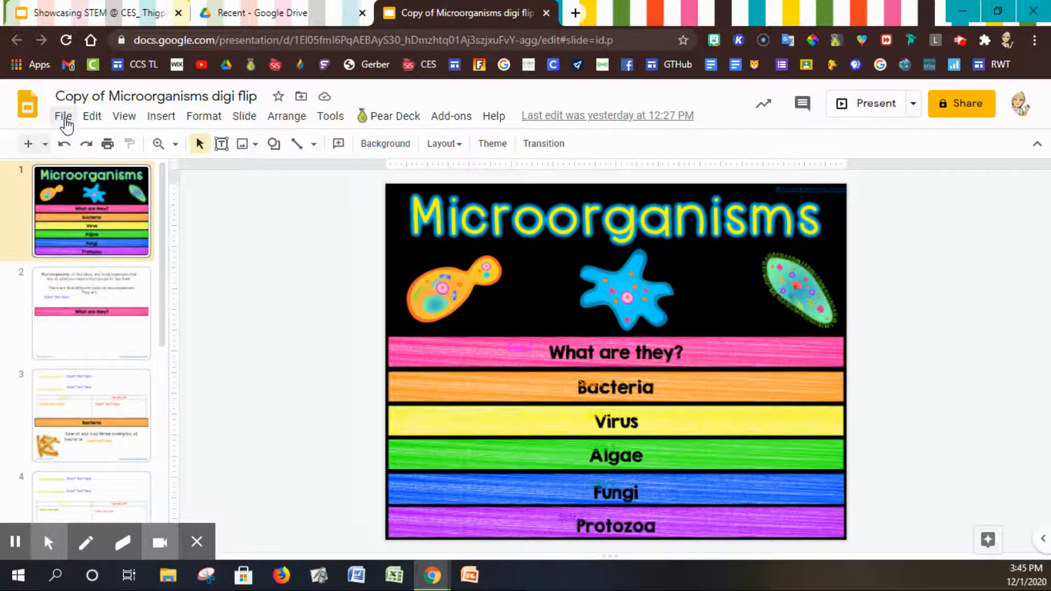
{"action": "left_click", "coordinate": [63, 116]}
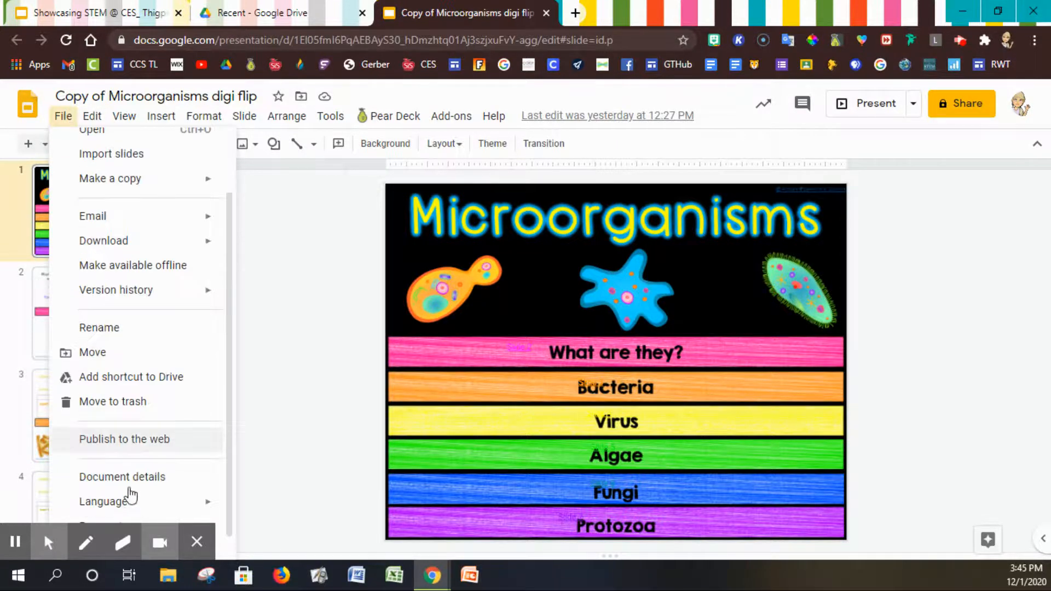
Choose Publish to the web from the File menu
{"action": "left_click", "coordinate": [123, 439]}
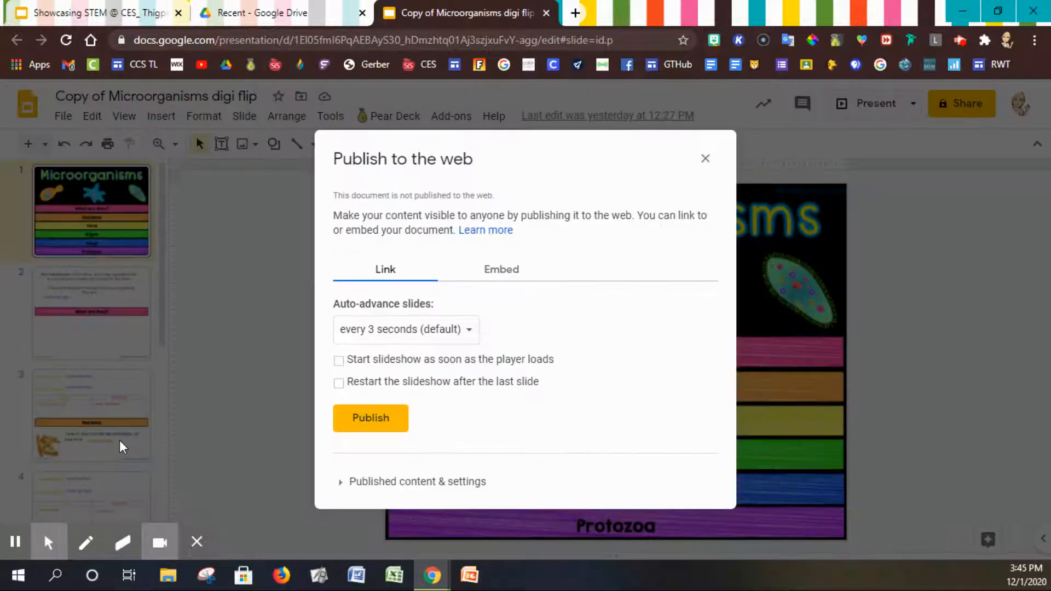
{"action": "mouse_move", "coordinate": [107, 132]}
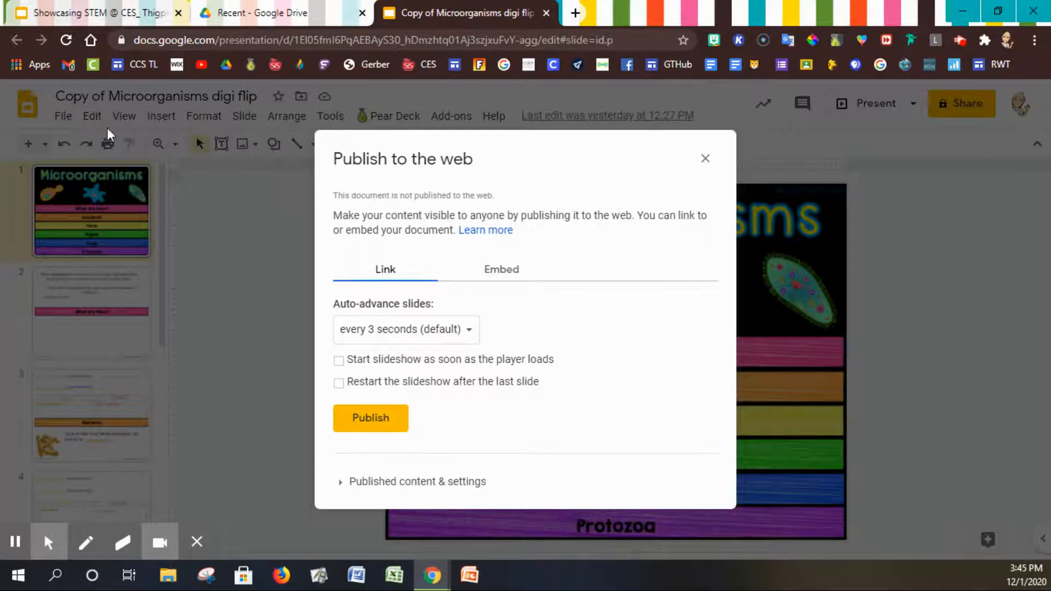
{"action": "mouse_move", "coordinate": [476, 338]}
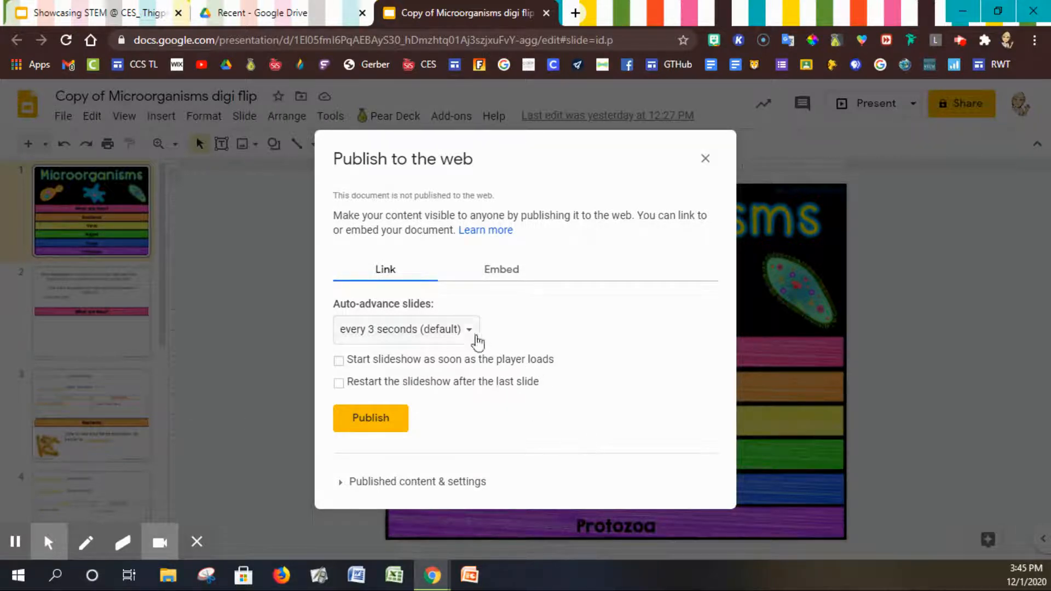
{"action": "mouse_move", "coordinate": [434, 454]}
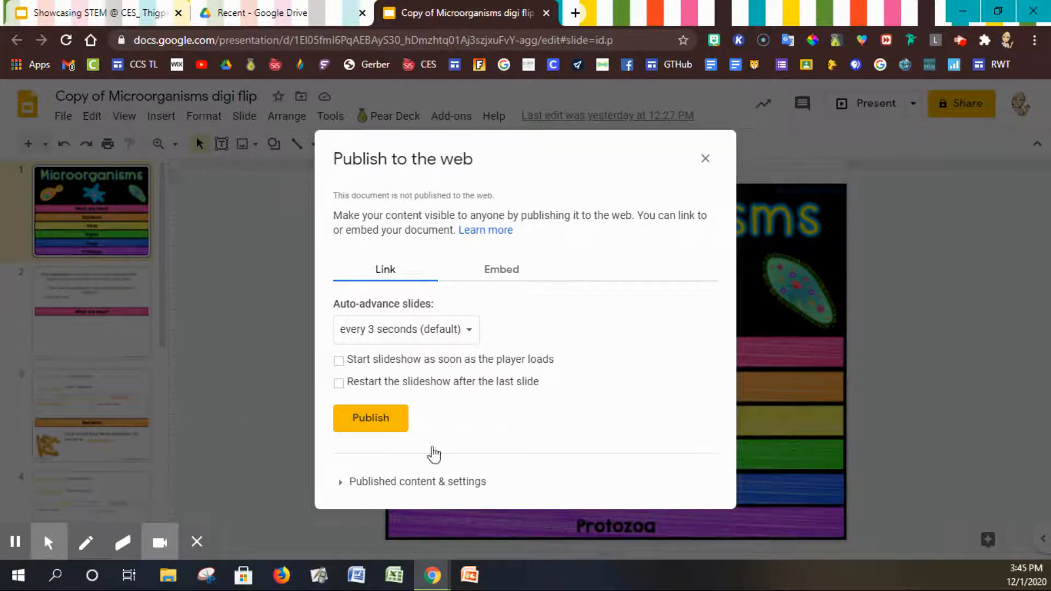
{"action": "mouse_move", "coordinate": [472, 335]}
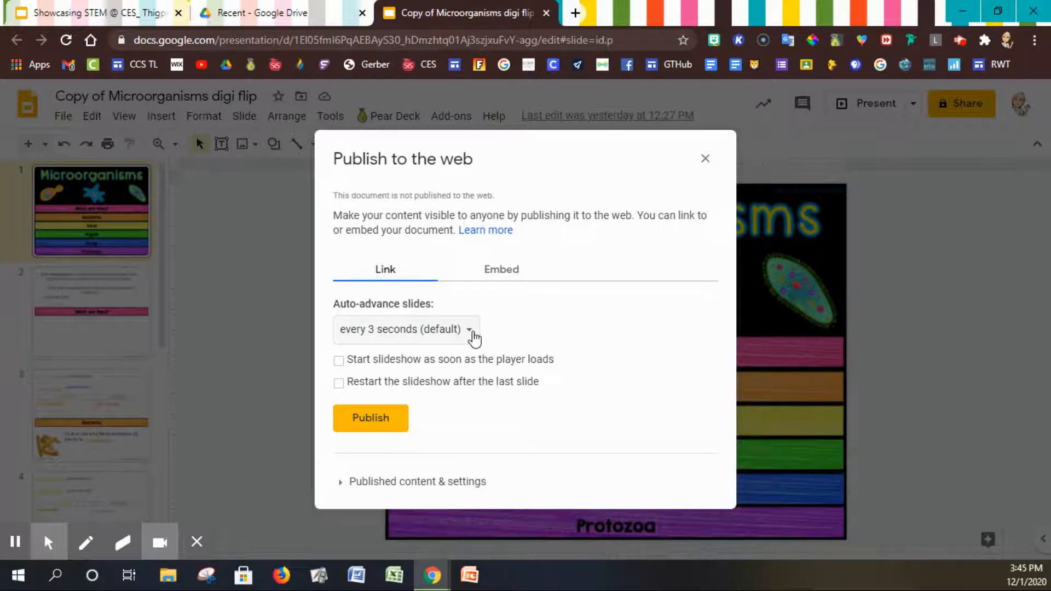
{"action": "mouse_move", "coordinate": [382, 341]}
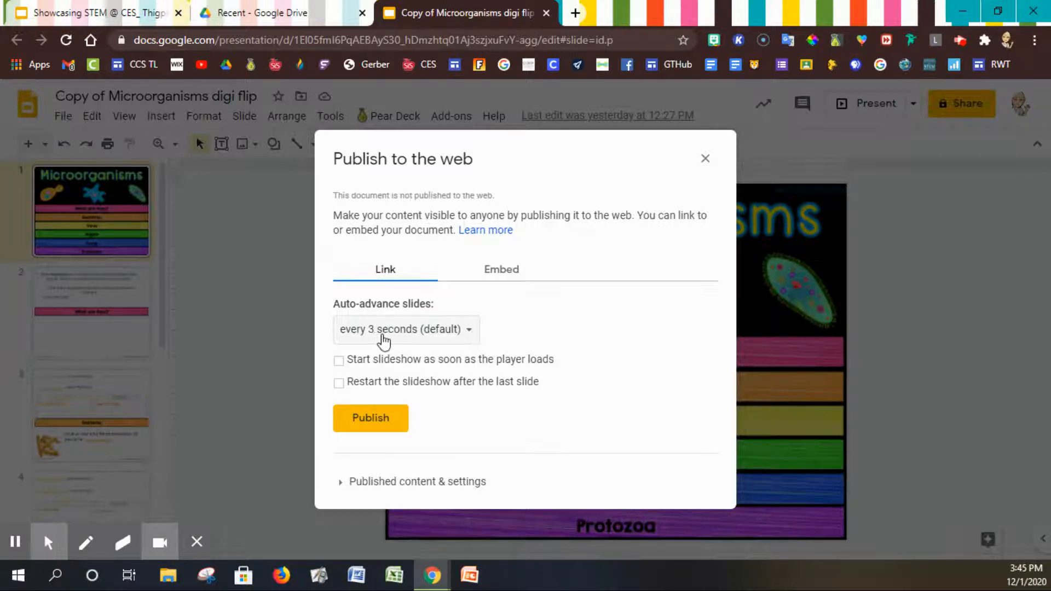
{"action": "mouse_move", "coordinate": [476, 409]}
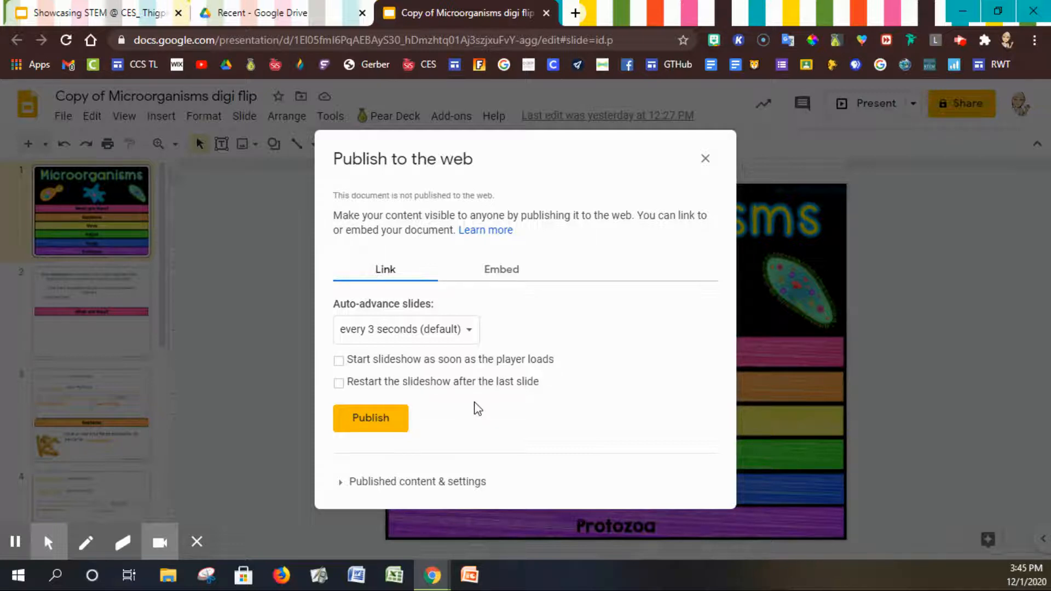
Expand the Auto-advance slides dropdown in the publish dialog
{"action": "left_click", "coordinate": [405, 329]}
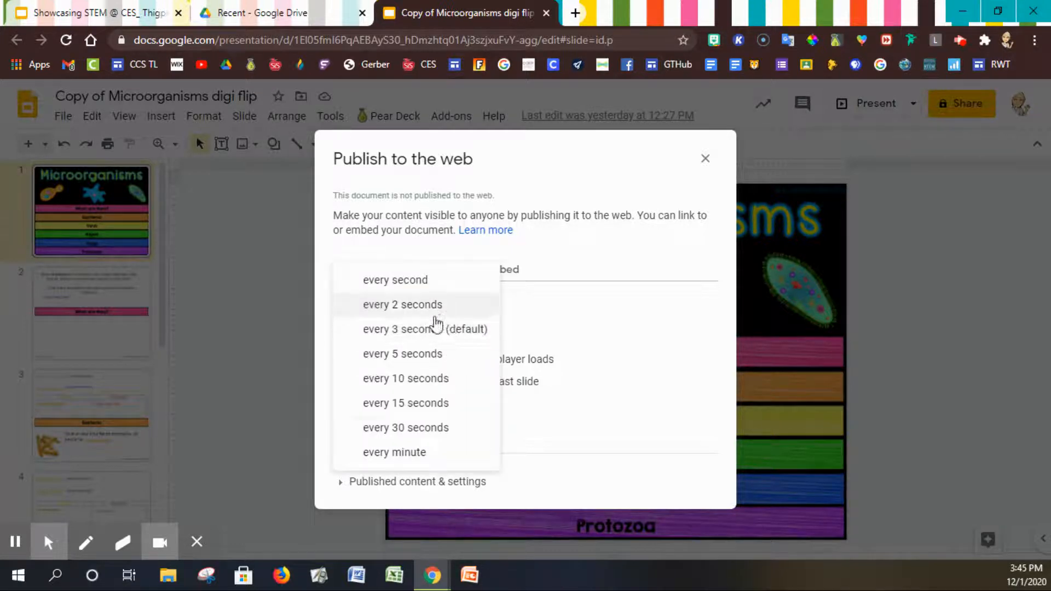
{"action": "mouse_move", "coordinate": [405, 427]}
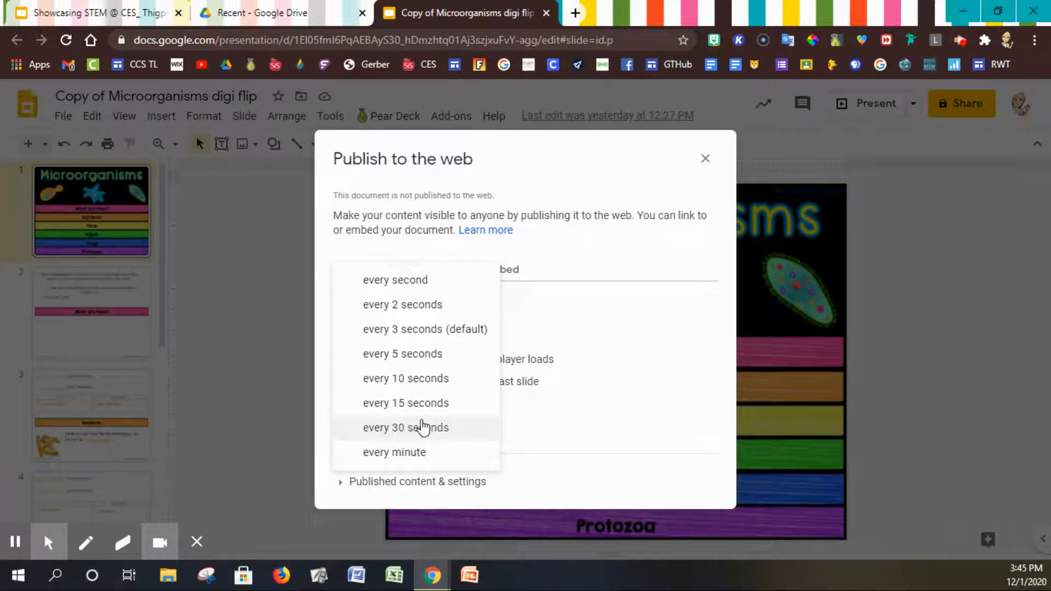
{"action": "mouse_move", "coordinate": [435, 442]}
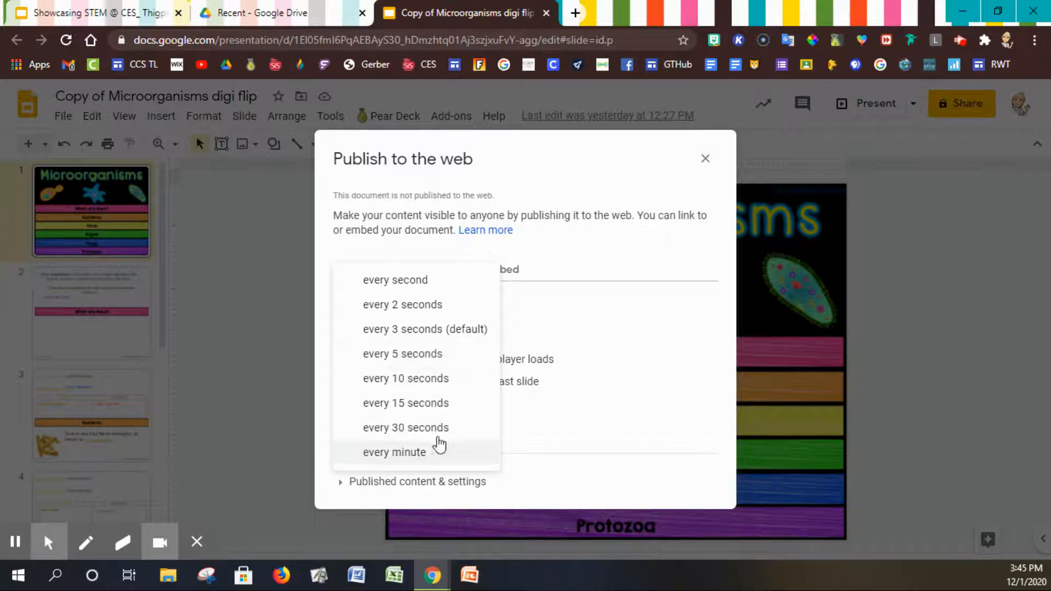
{"action": "mouse_move", "coordinate": [457, 385]}
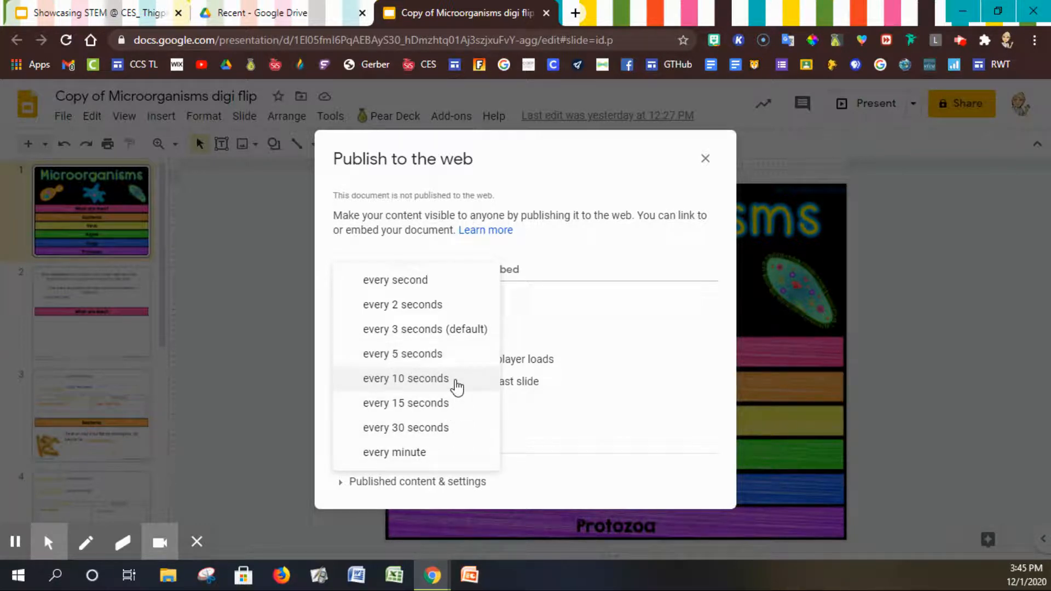
{"action": "mouse_move", "coordinate": [381, 329]}
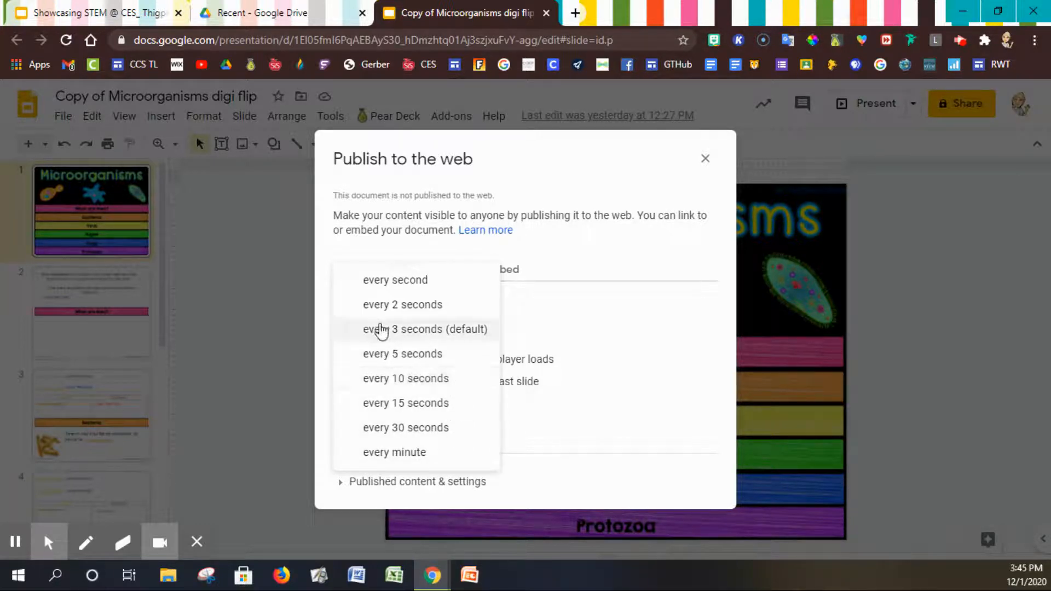
{"action": "mouse_move", "coordinate": [422, 309]}
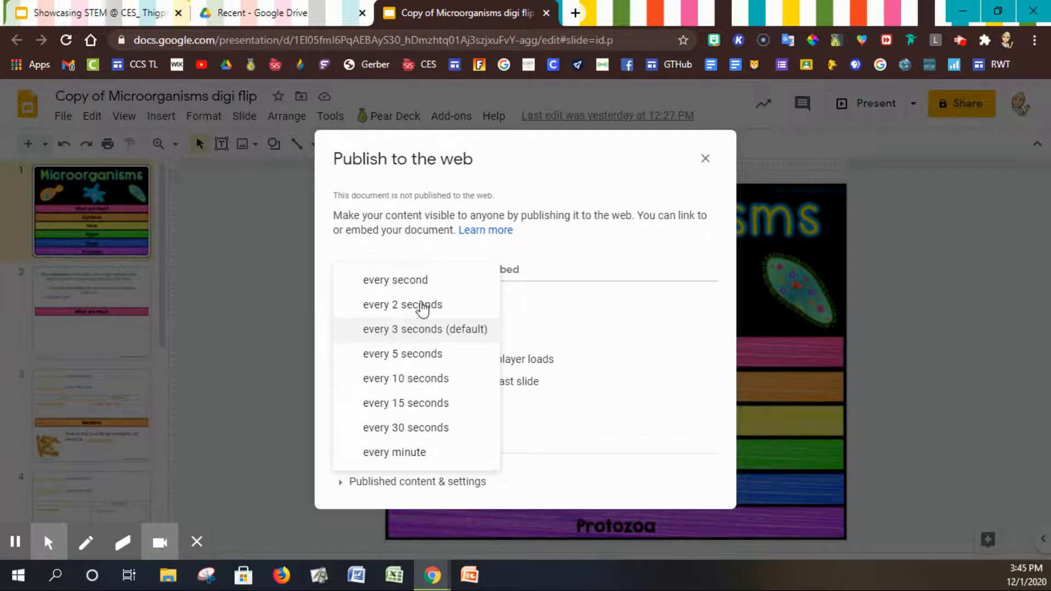
{"action": "mouse_move", "coordinate": [432, 345]}
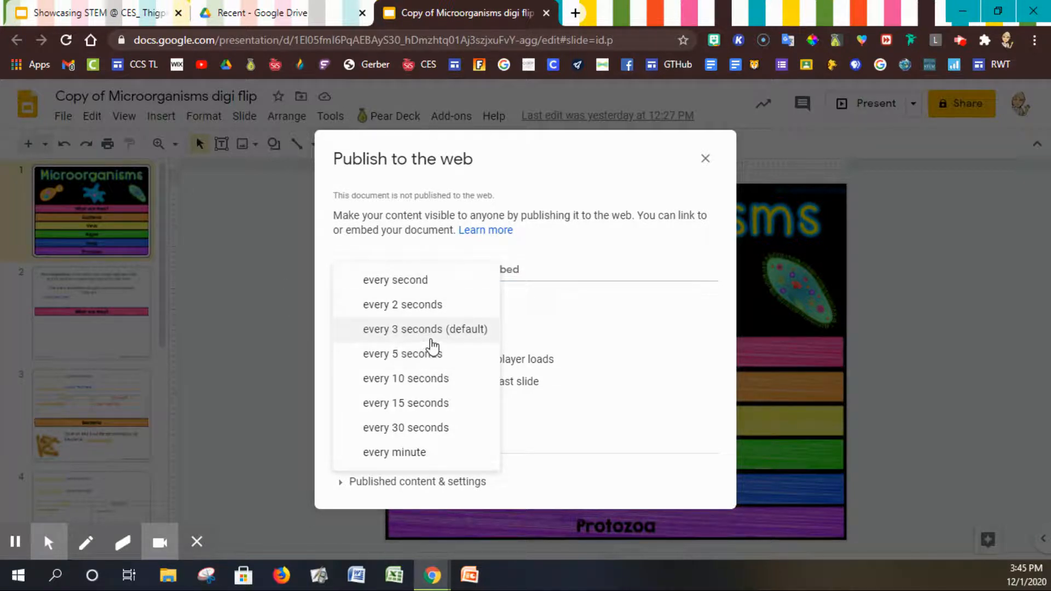
Keep 3-second auto-advance and enable start-on-load and restart after the last slide
{"action": "left_click", "coordinate": [425, 329]}
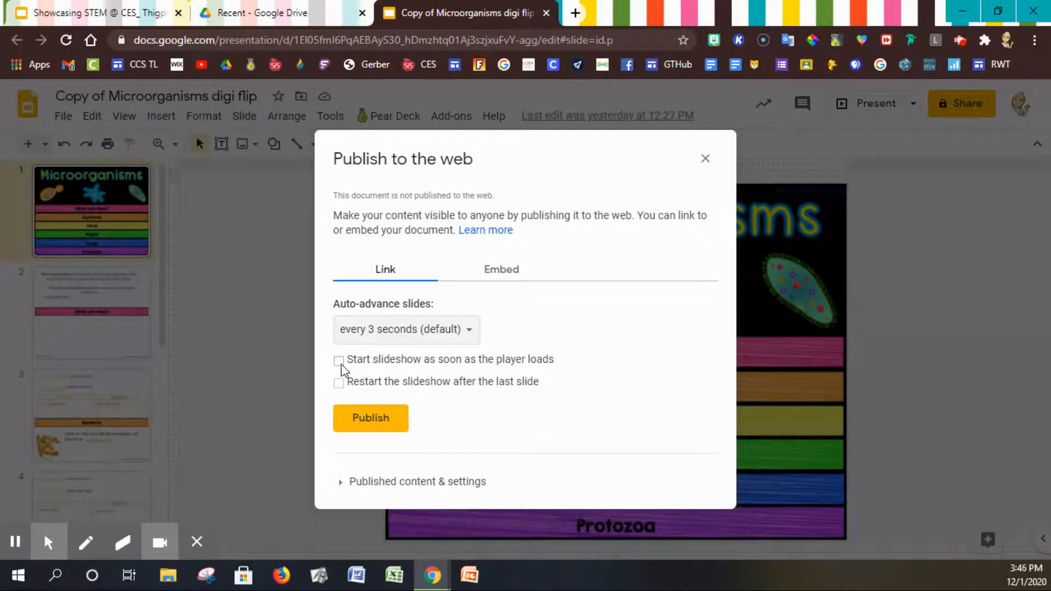
{"action": "left_click", "coordinate": [340, 359]}
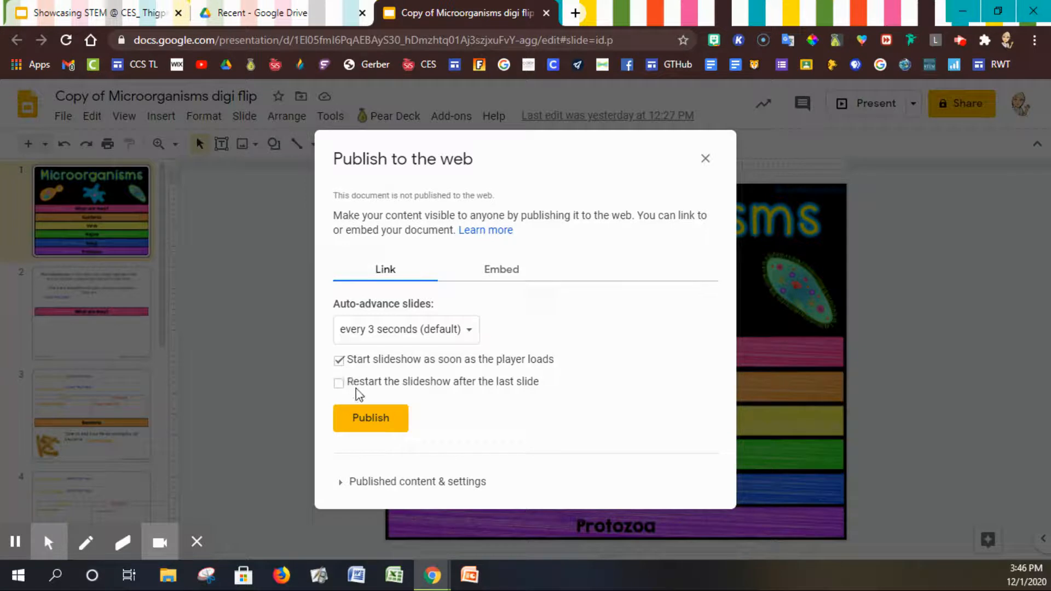
{"action": "left_click", "coordinate": [339, 382]}
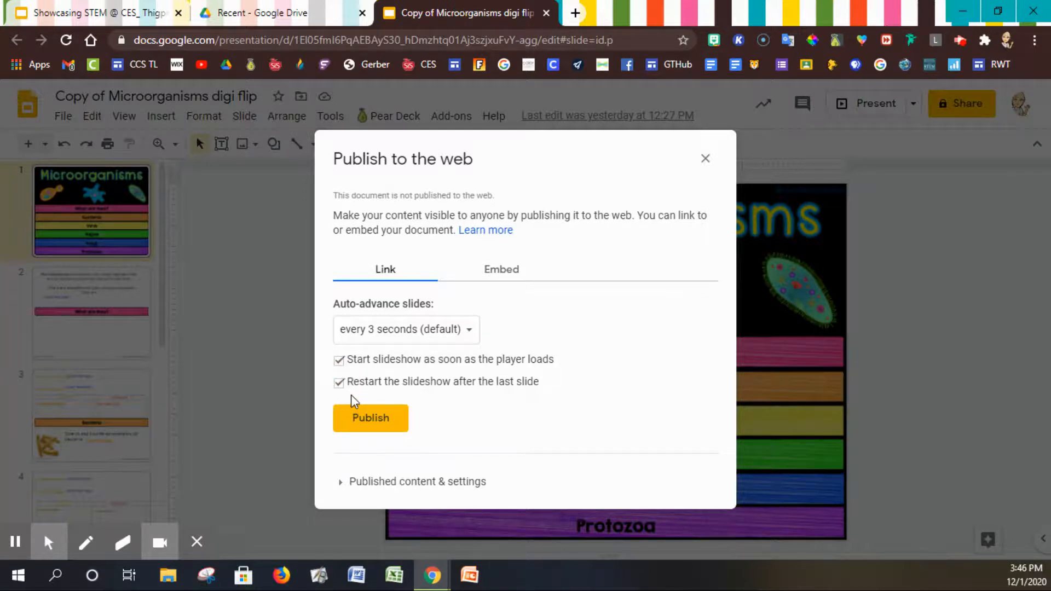
{"action": "mouse_move", "coordinate": [355, 394]}
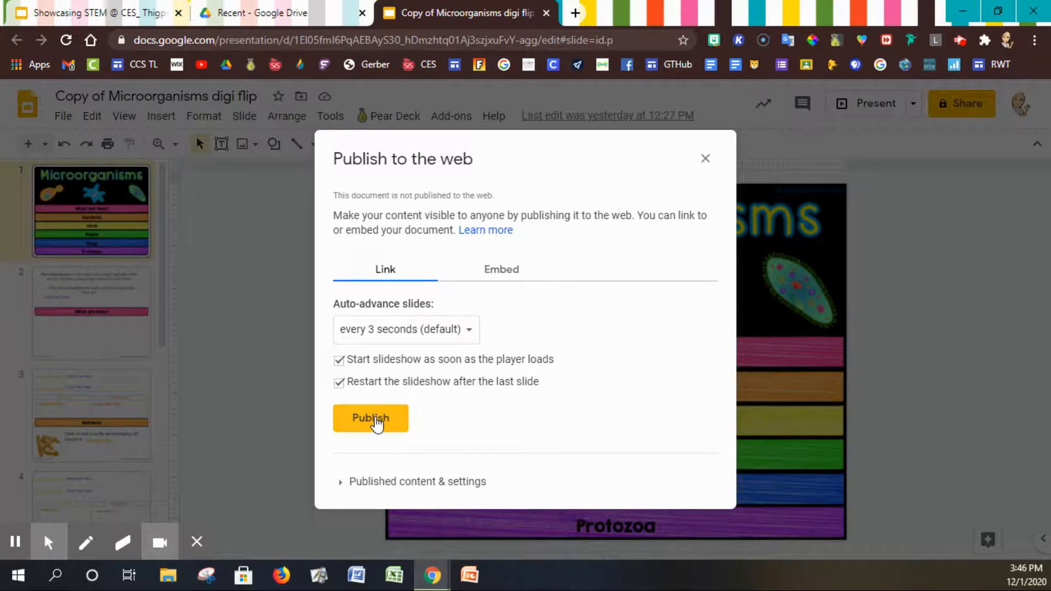
Publish the deck and confirm the prompt to generate the link
{"action": "left_click", "coordinate": [370, 417]}
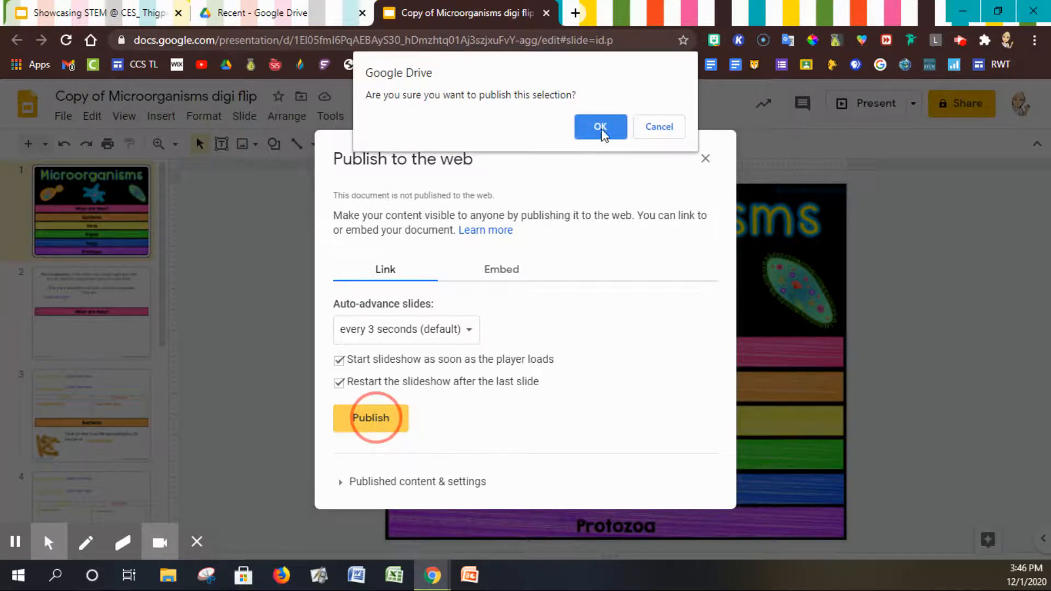
{"action": "left_click", "coordinate": [599, 127]}
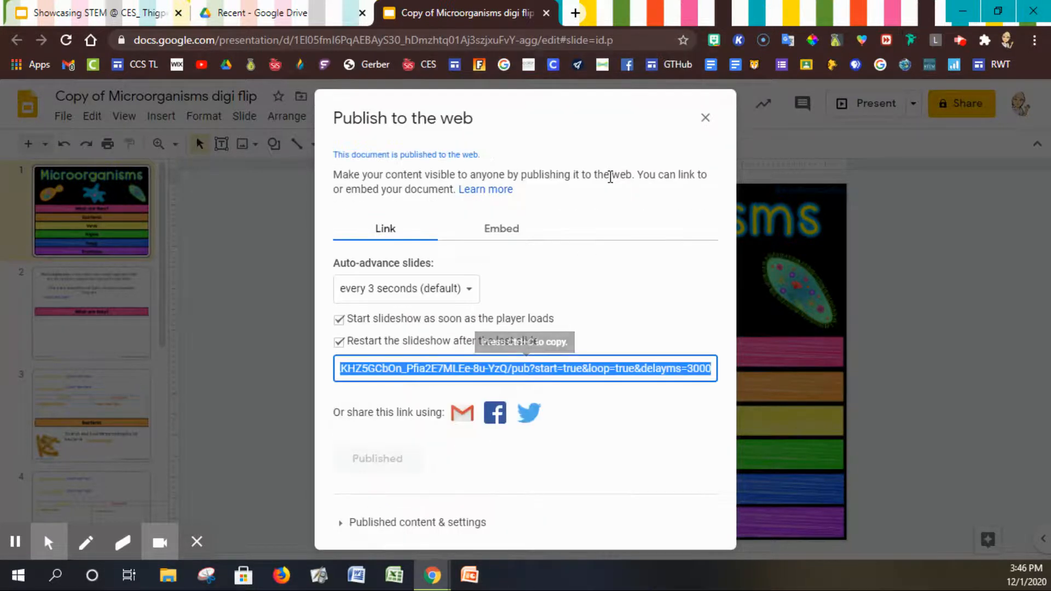
{"action": "mouse_move", "coordinate": [429, 382]}
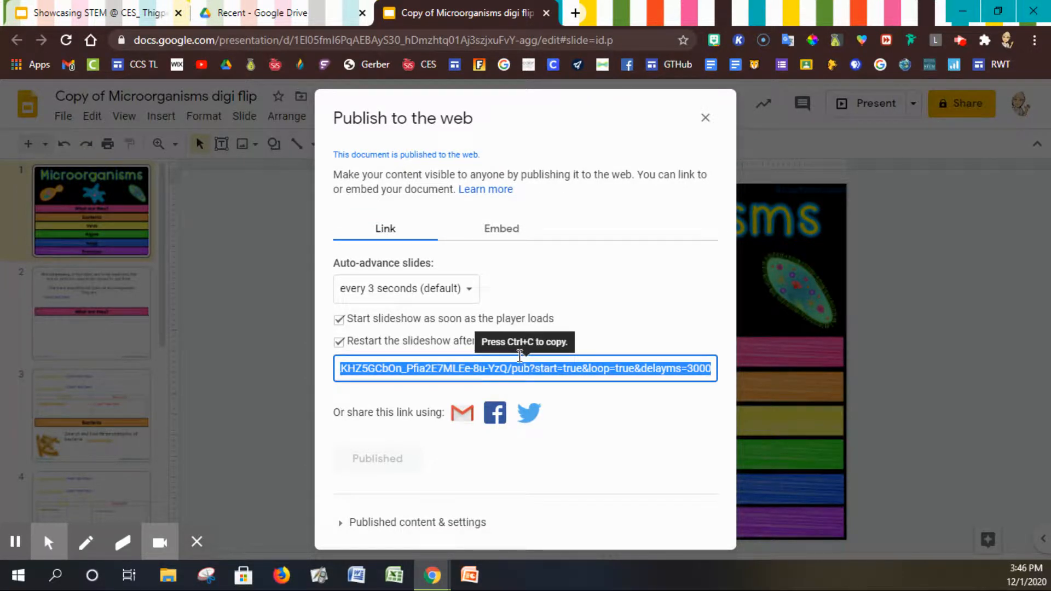
{"action": "mouse_move", "coordinate": [575, 12]}
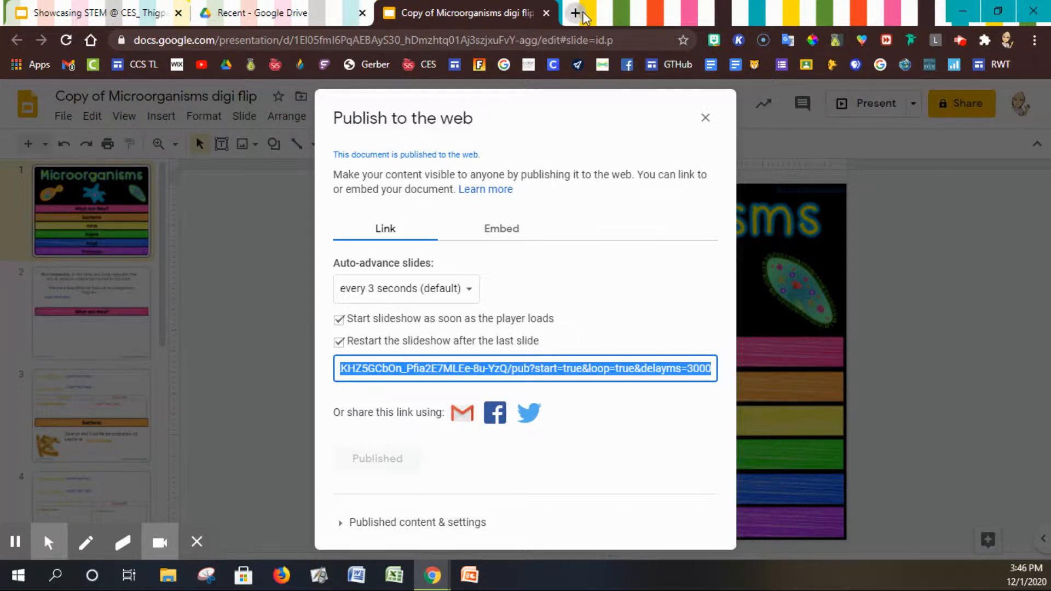
Load the published link in a new tab and scroll through the auto-advancing slideshow
{"action": "left_click", "coordinate": [574, 12]}
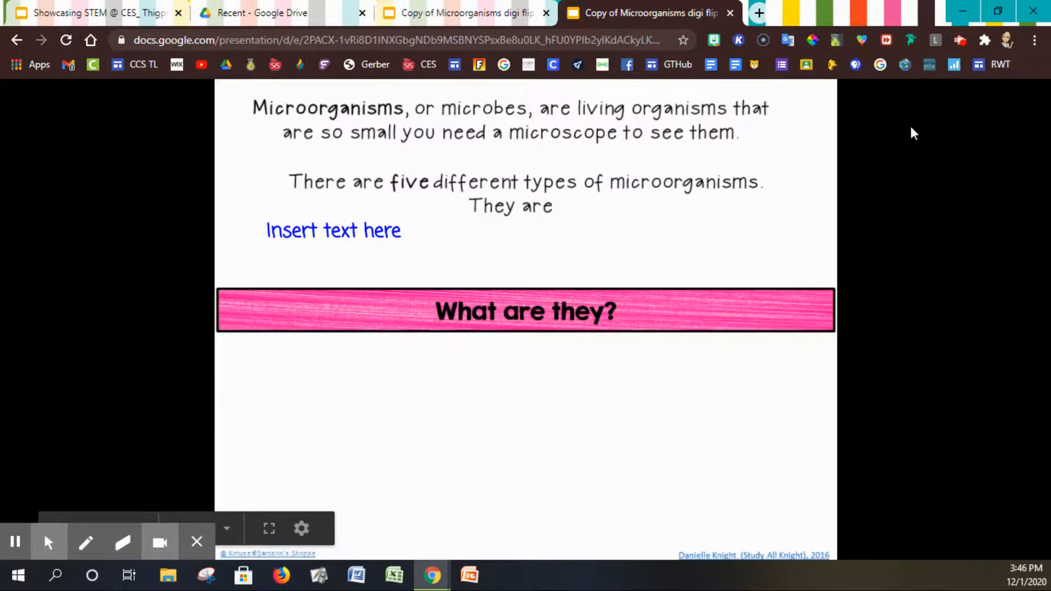
{"action": "mouse_move", "coordinate": [904, 489]}
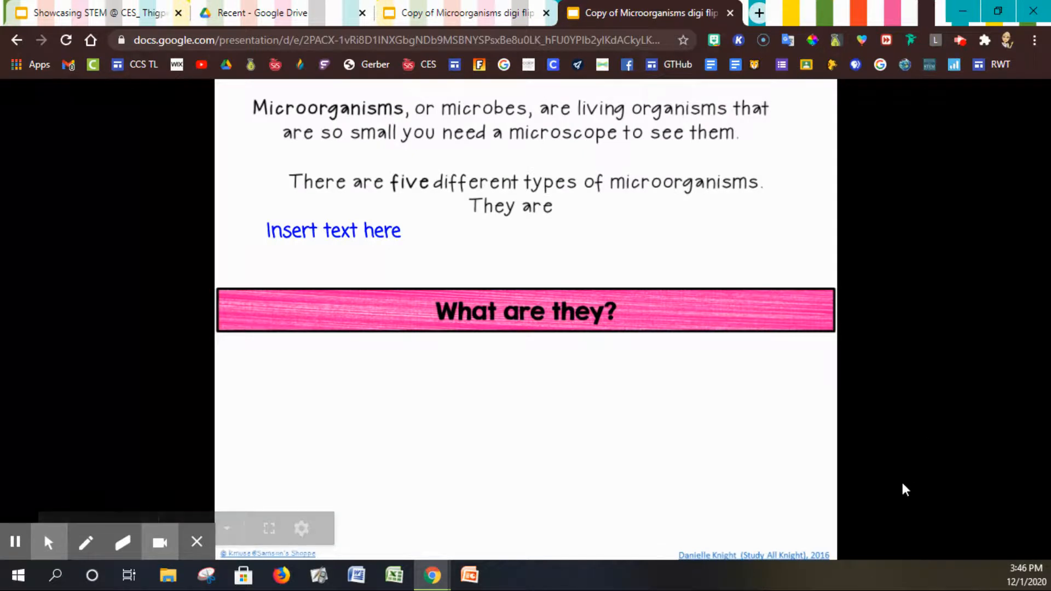
{"action": "scroll", "scroll_direction": "down", "scroll_amount": 3}
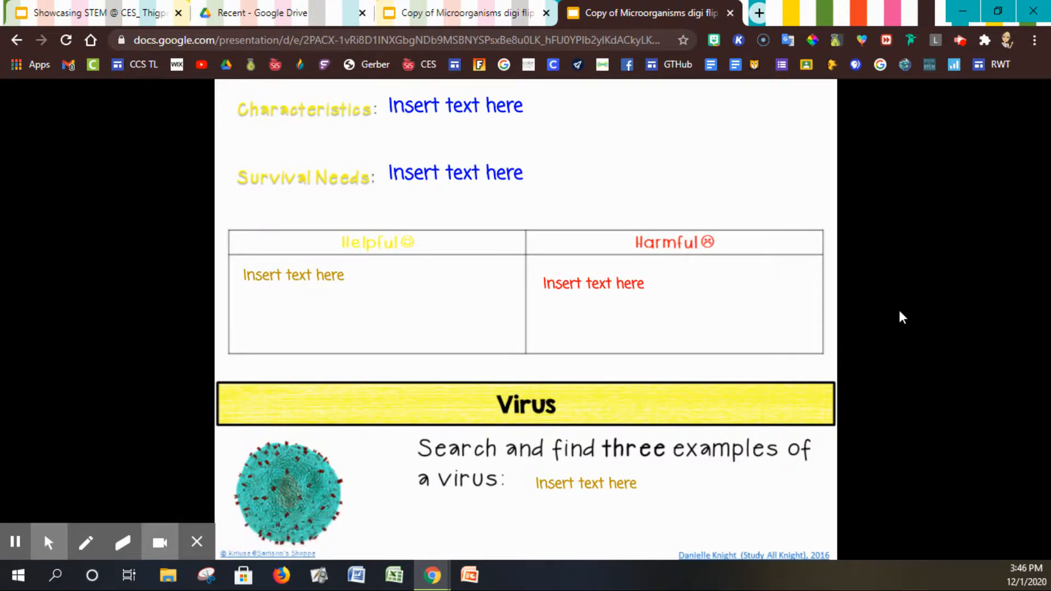
{"action": "scroll", "scroll_direction": "down", "scroll_amount": 3}
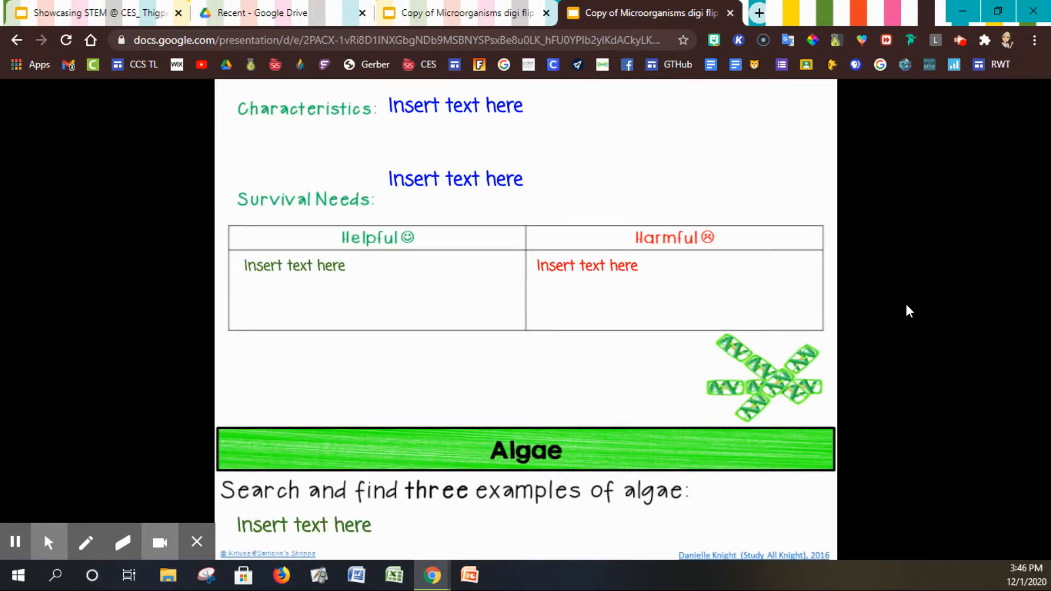
{"action": "mouse_move", "coordinate": [916, 170]}
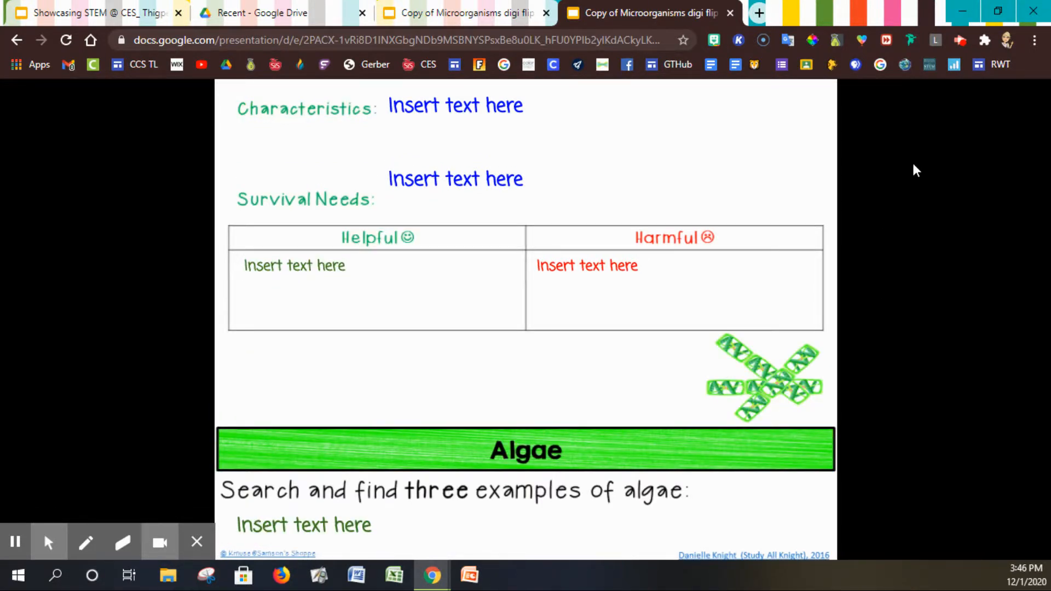
{"action": "scroll", "scroll_direction": "down", "scroll_amount": 3}
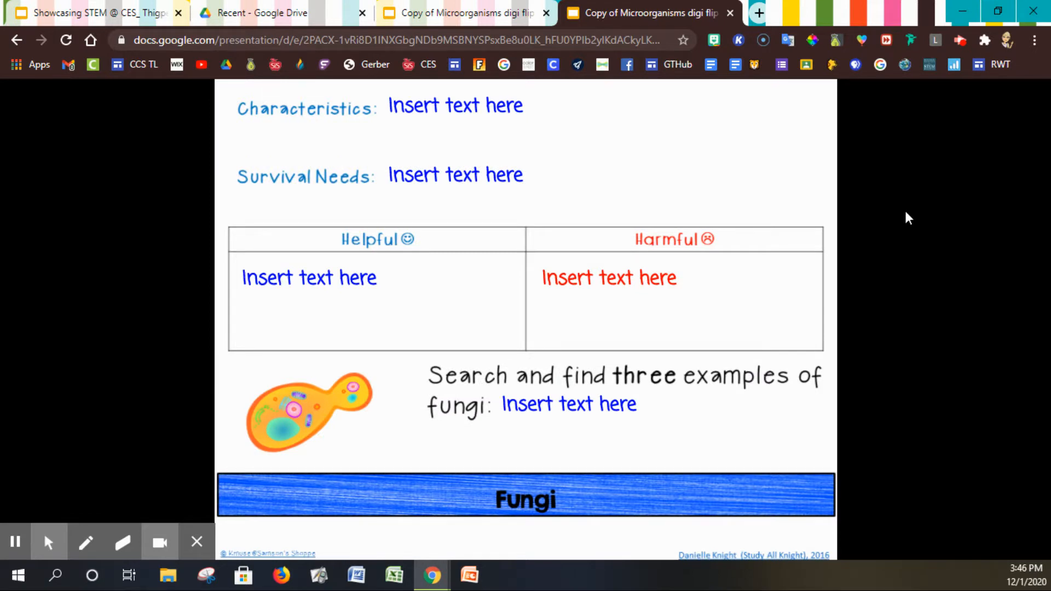